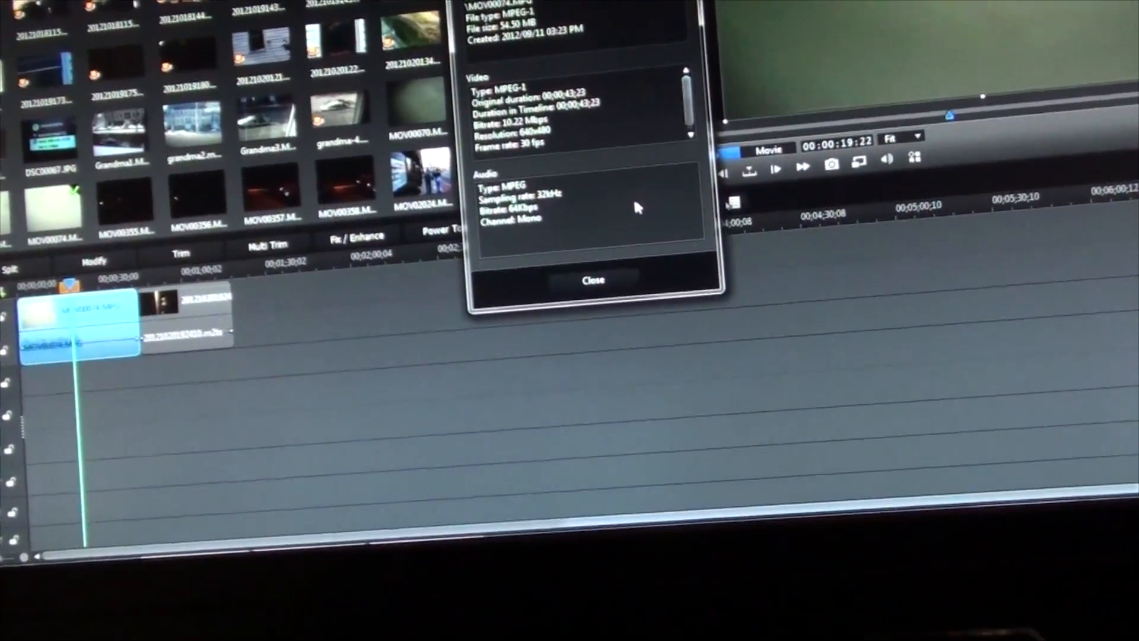
# Step: Review the MOV00074.MPG audio details (MPEG, 32kHz, 64Kbps, mono) and close its Properties dialog
pyautogui.click(594, 280)
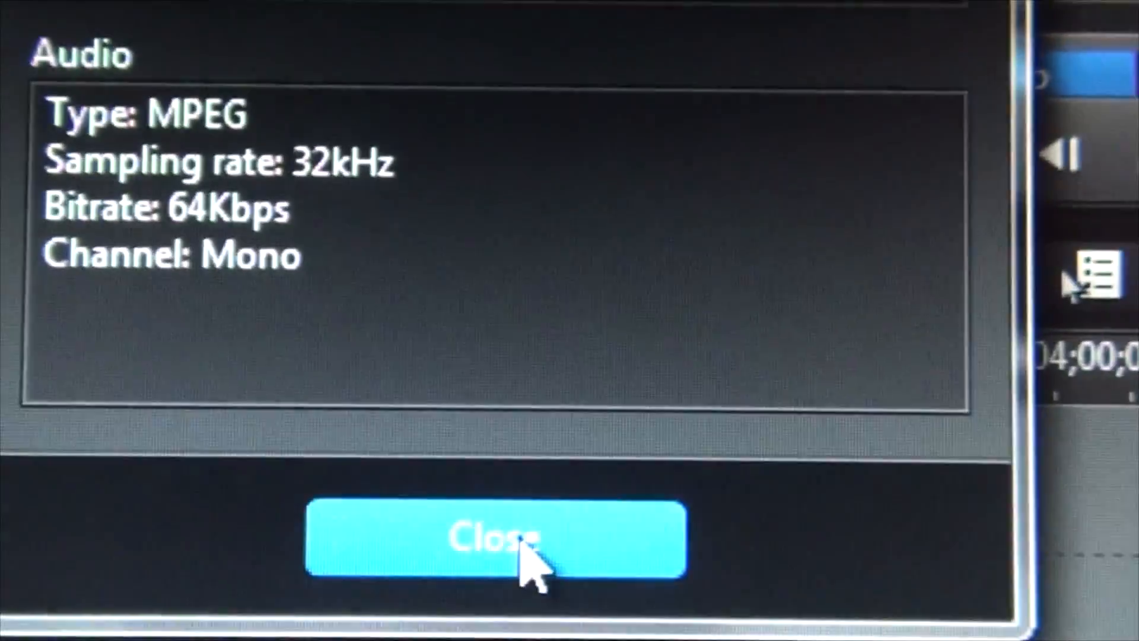
pyautogui.click(494, 538)
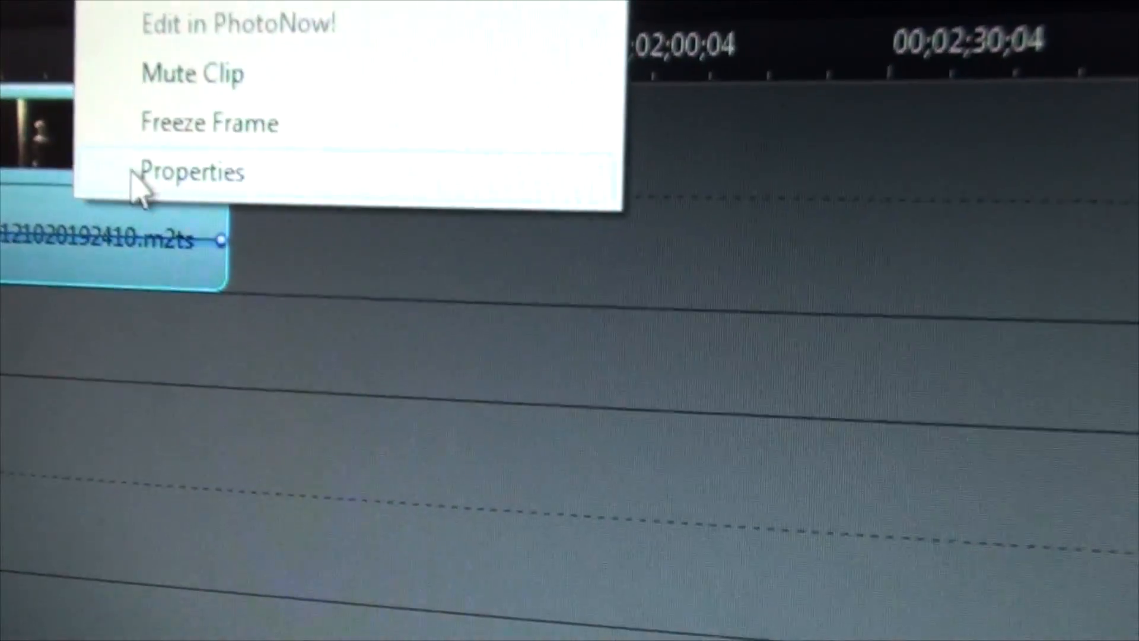
# Step: Review the .m2ts clip's audio (Dolby Digital, 48kHz, 256Kbps, stereo) and close its Properties dialog
pyautogui.click(193, 173)
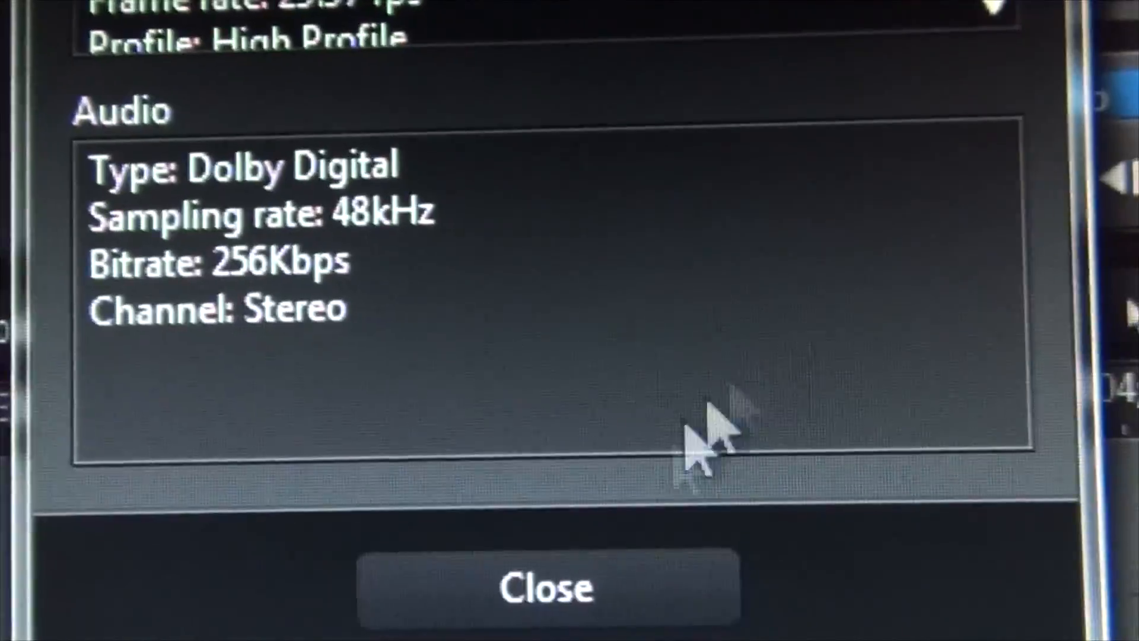
pyautogui.click(547, 586)
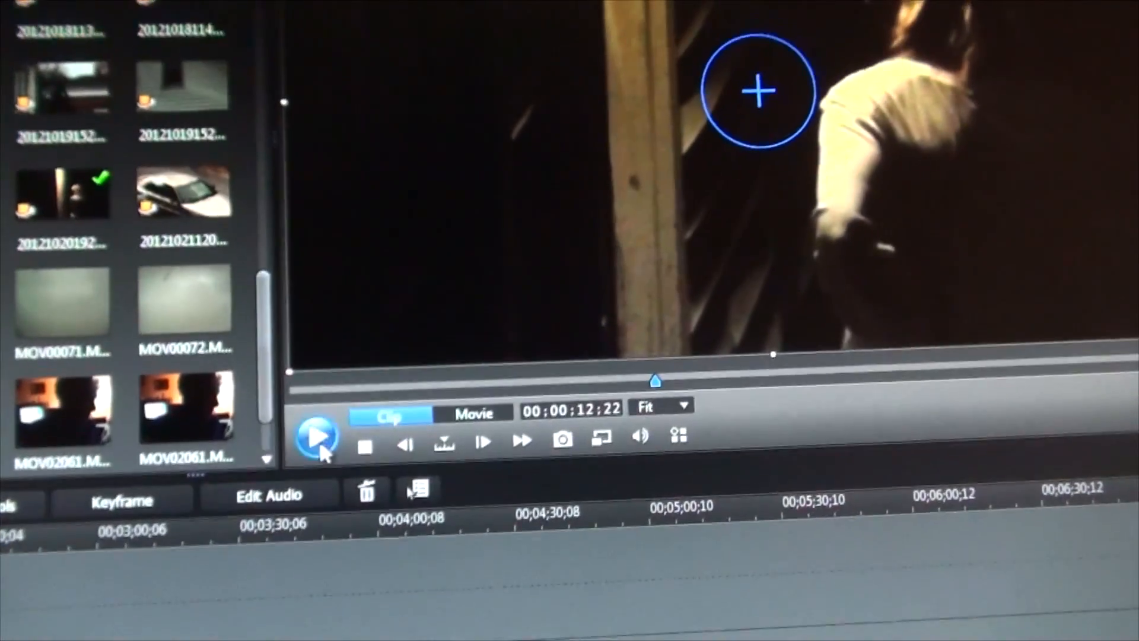
# Step: Play the M2TS clip in the preview window to hear its audio
pyautogui.click(316, 436)
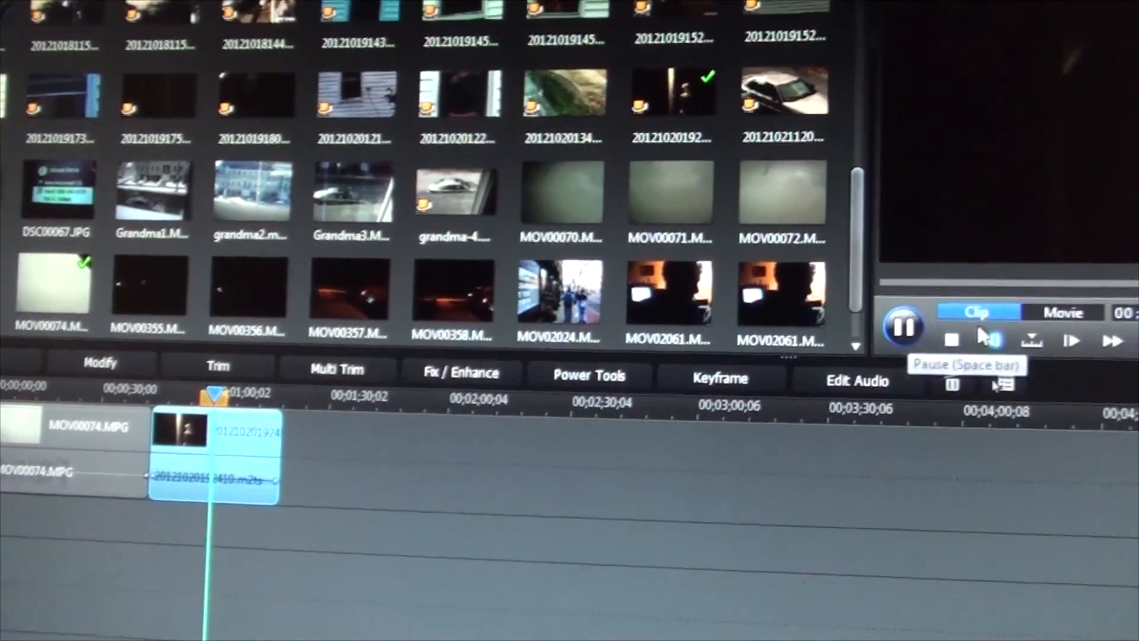